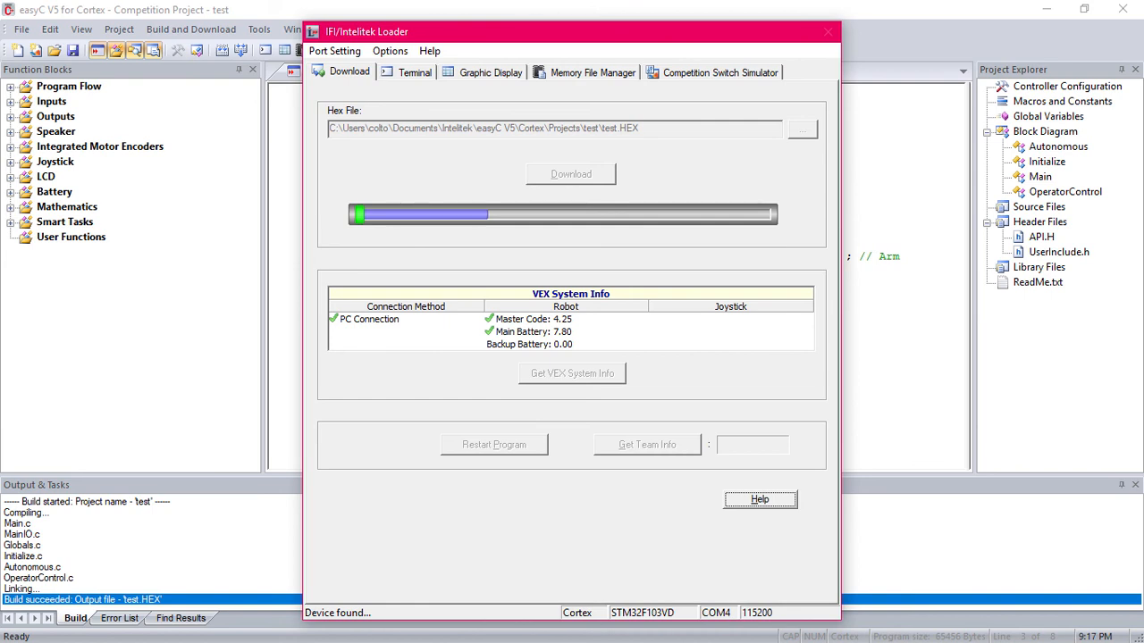
Show the Terminal output reporting the Field Control Competition Project running.
click(414, 71)
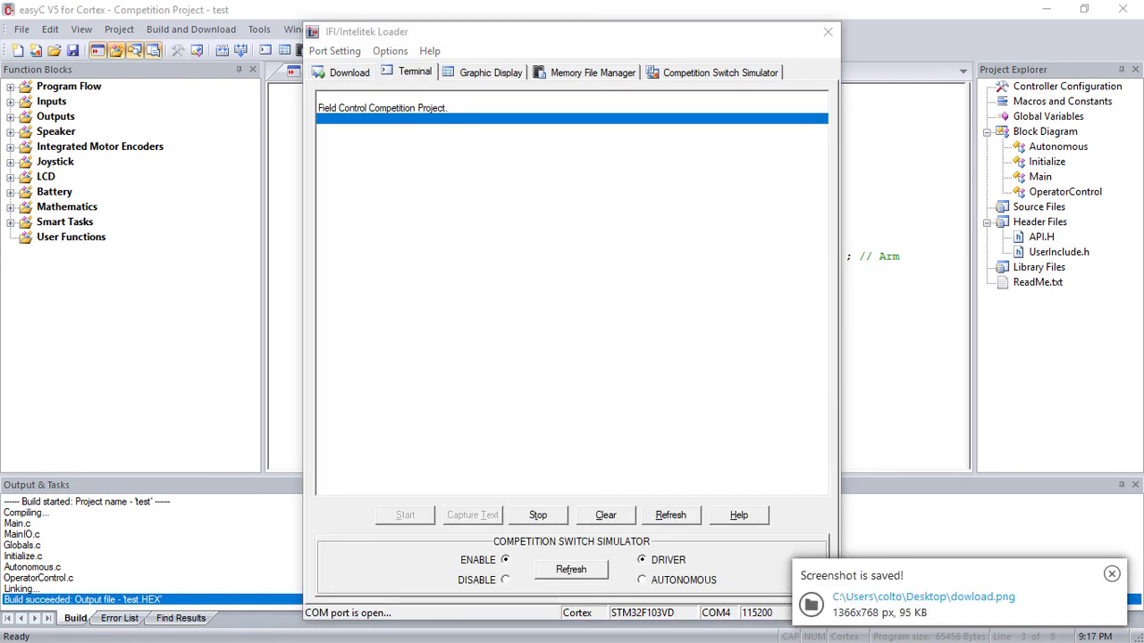